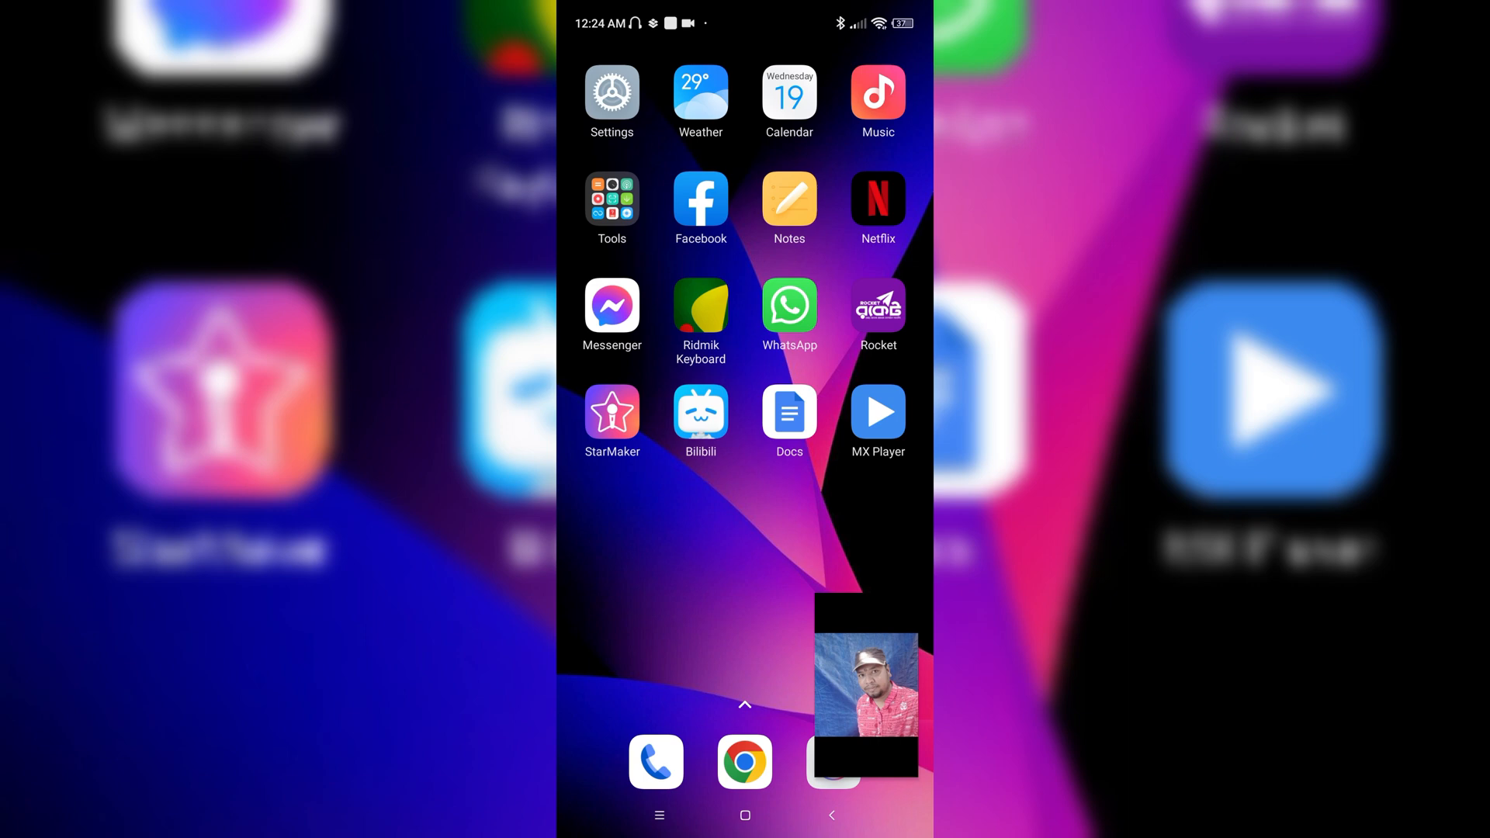
# Return to the ongoing meeting and view the two-person participants list as host.
pyautogui.click(864, 684)
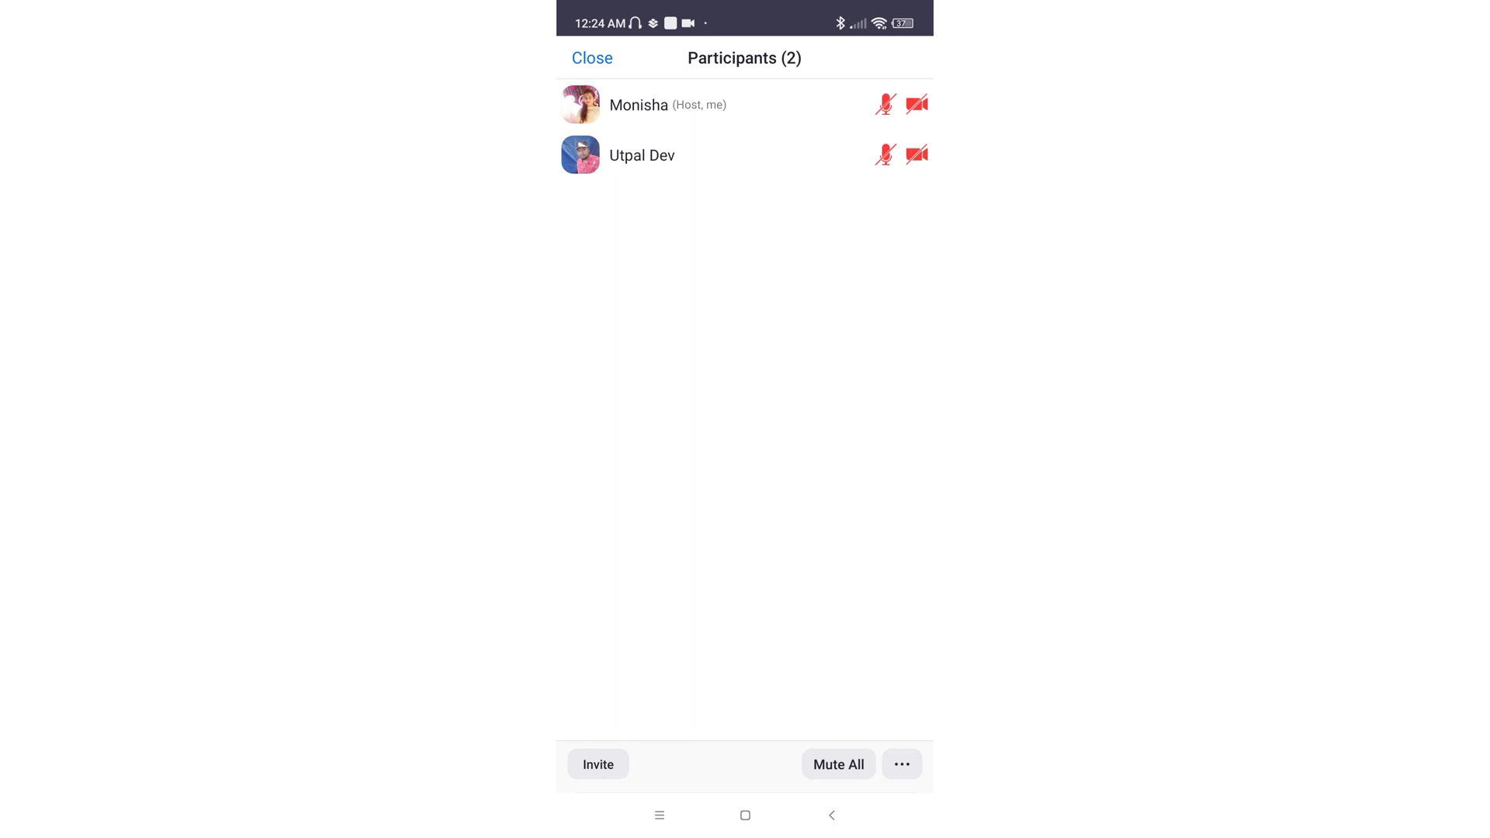
pyautogui.click(641, 155)
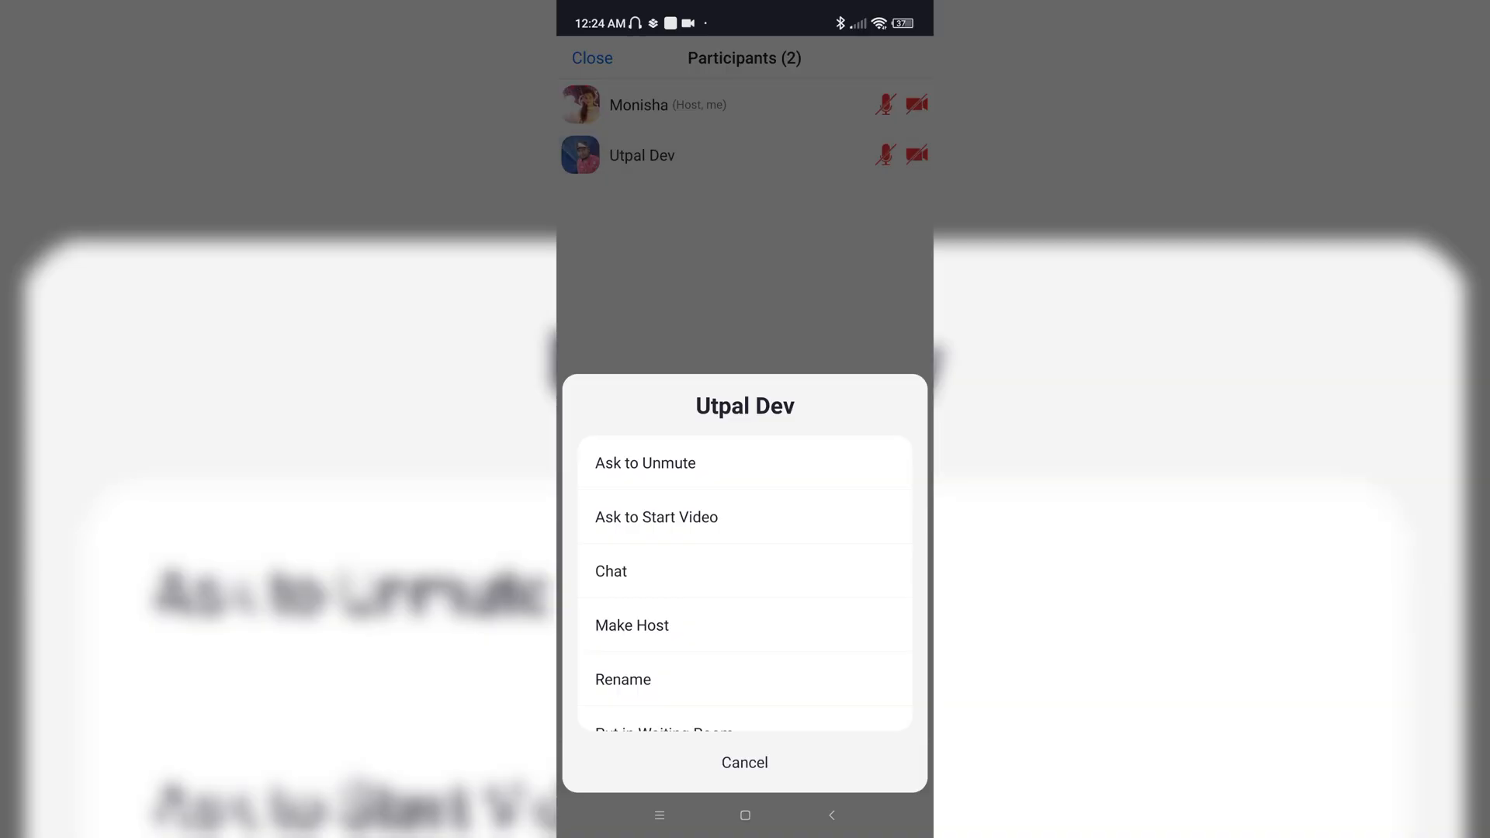
pyautogui.scroll(3)
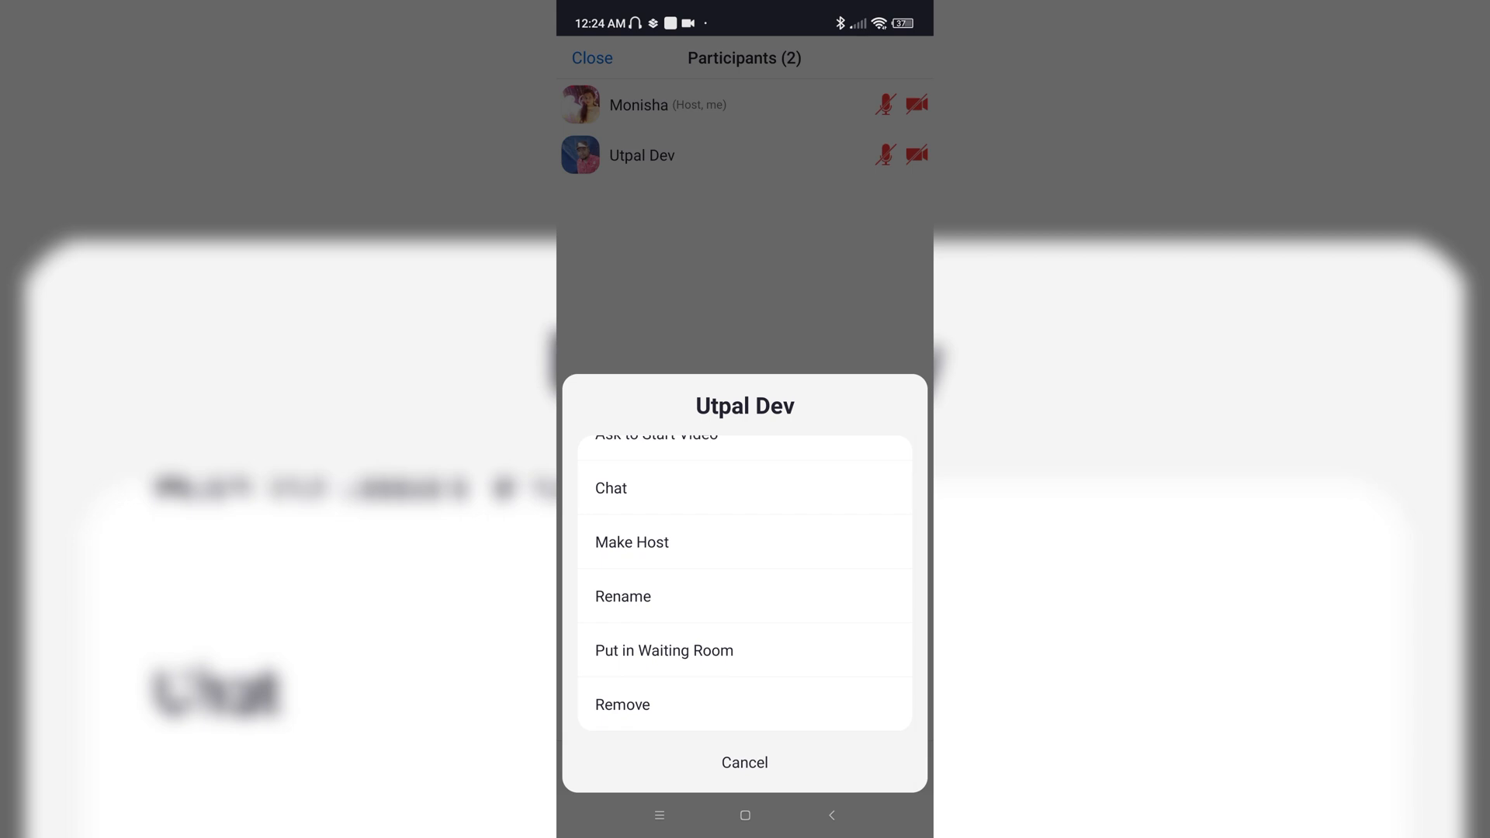
pyautogui.click(631, 541)
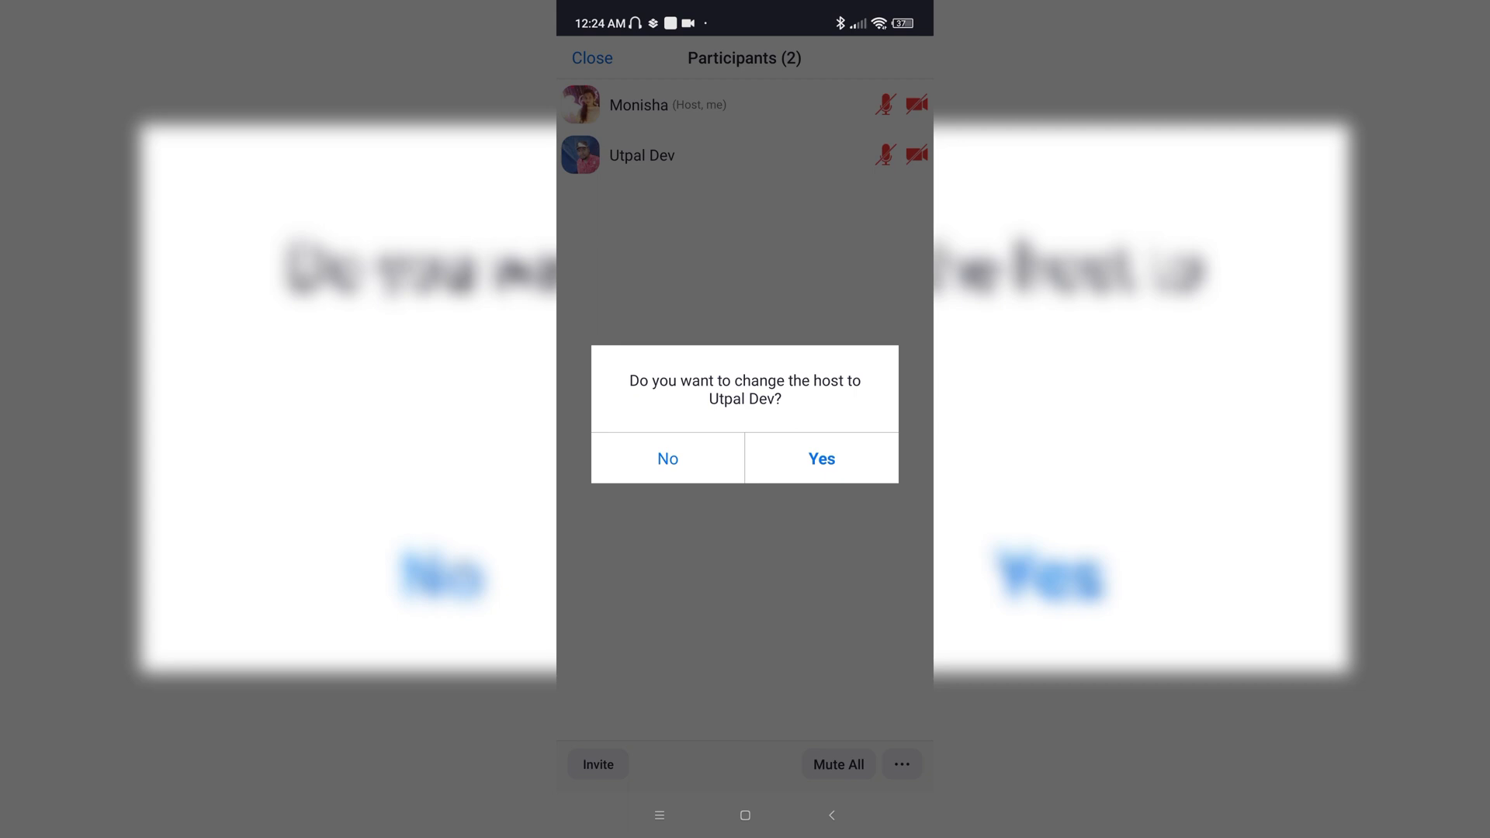
pyautogui.click(820, 458)
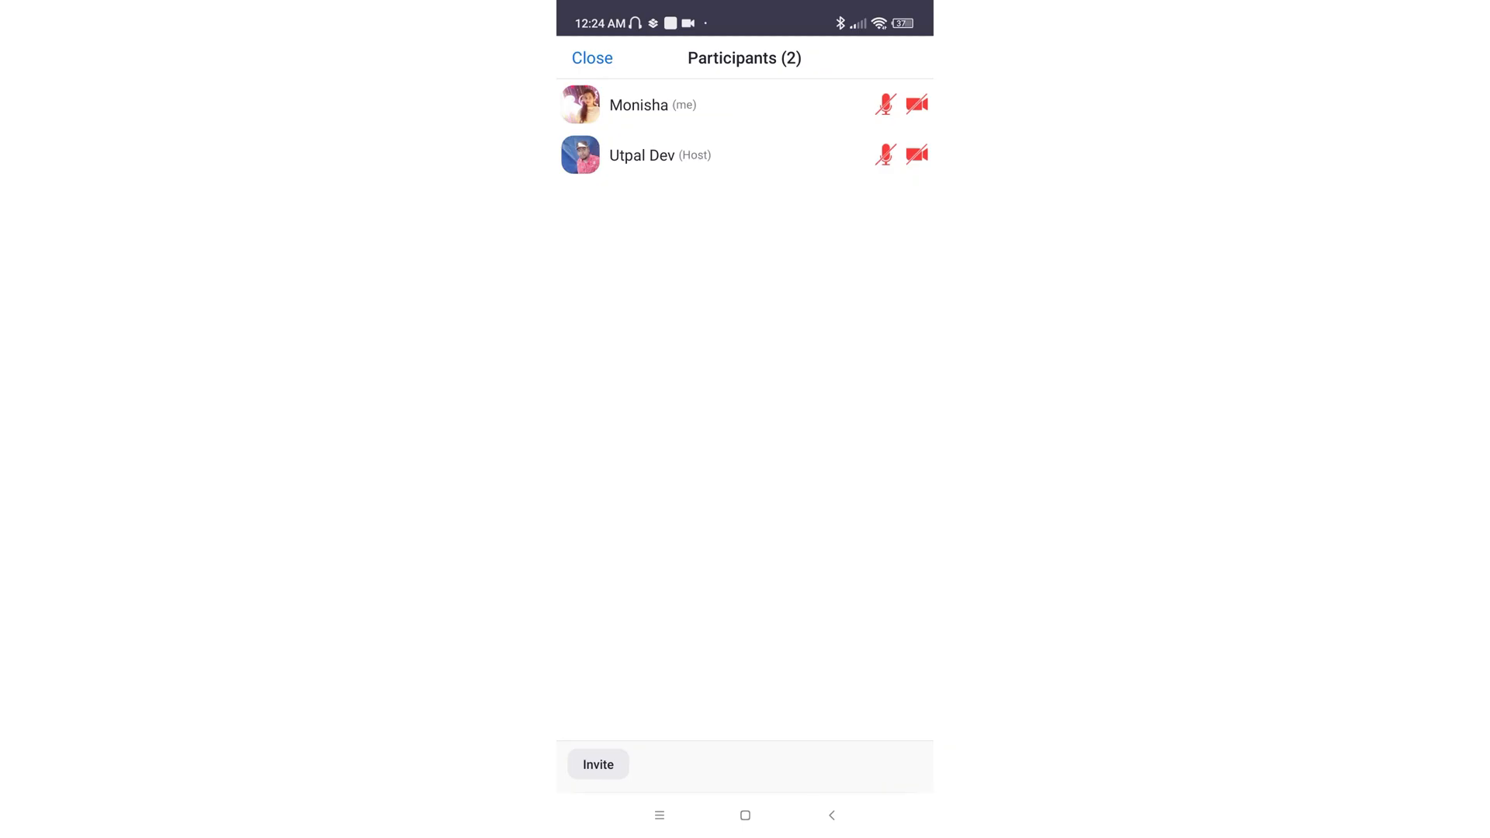